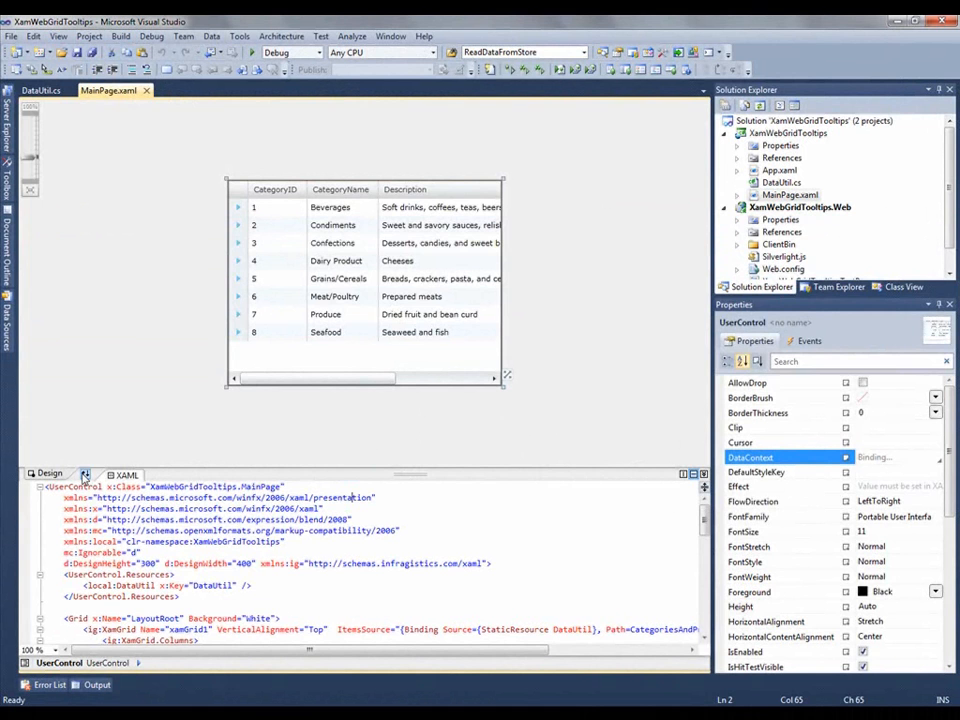
pyautogui.moveTo(393, 453)
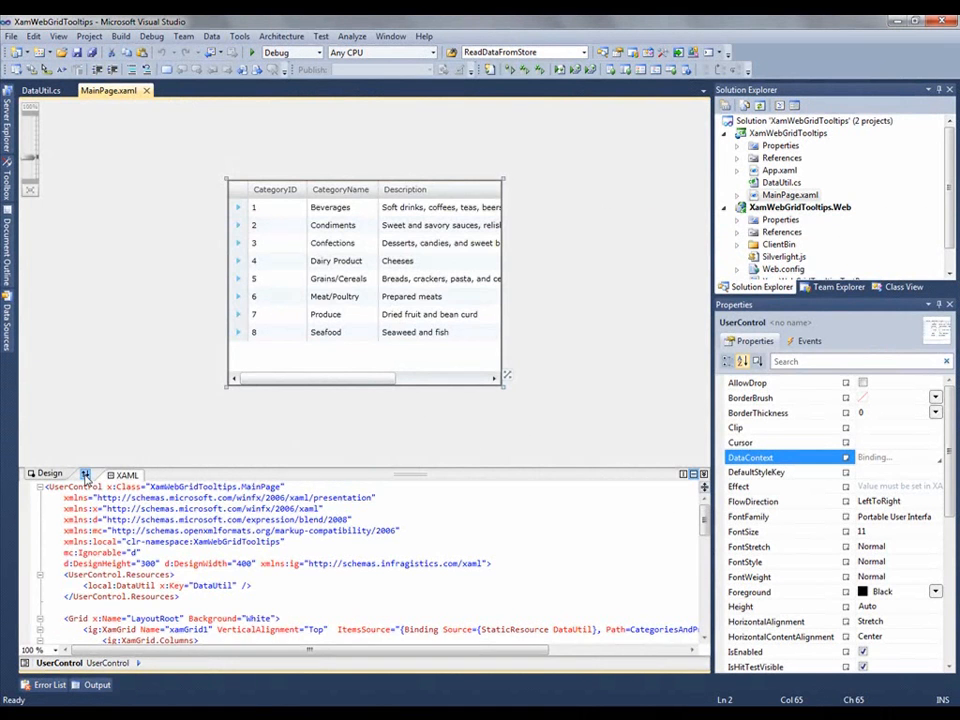
# - Switch the MainPage designer to the XAML-only view to read the grid's tooltip markup
pyautogui.click(82, 474)
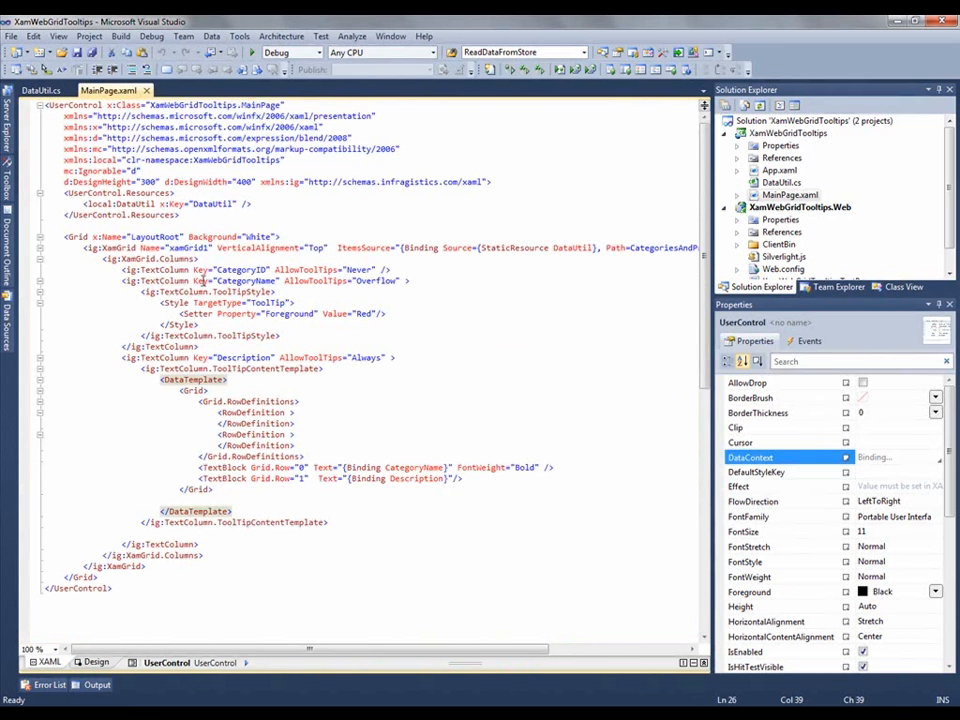
pyautogui.click(196, 379)
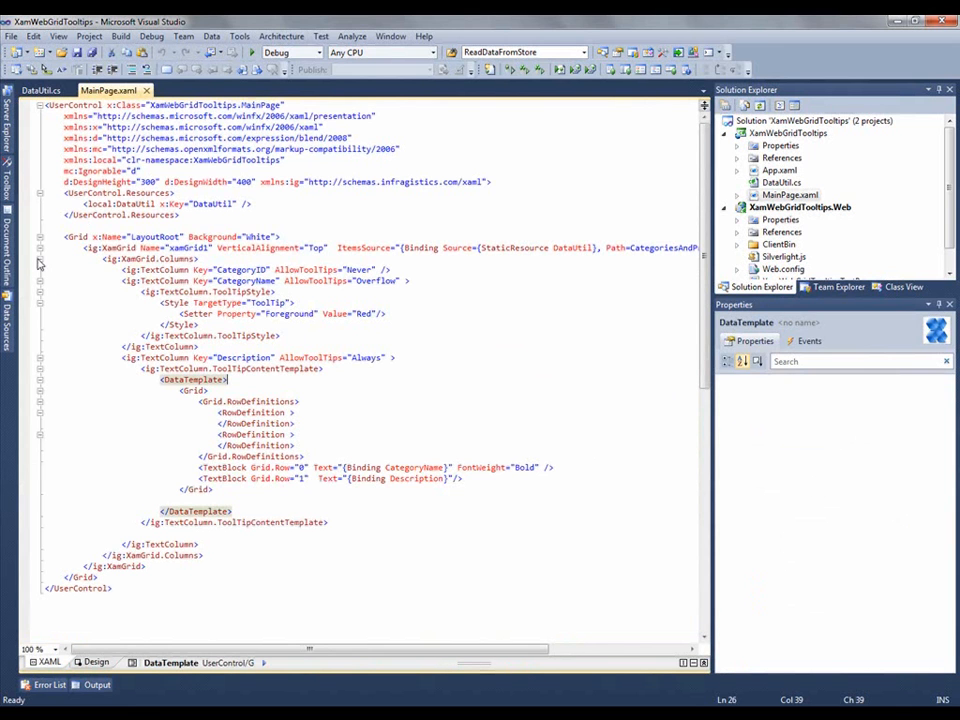
pyautogui.click(40, 247)
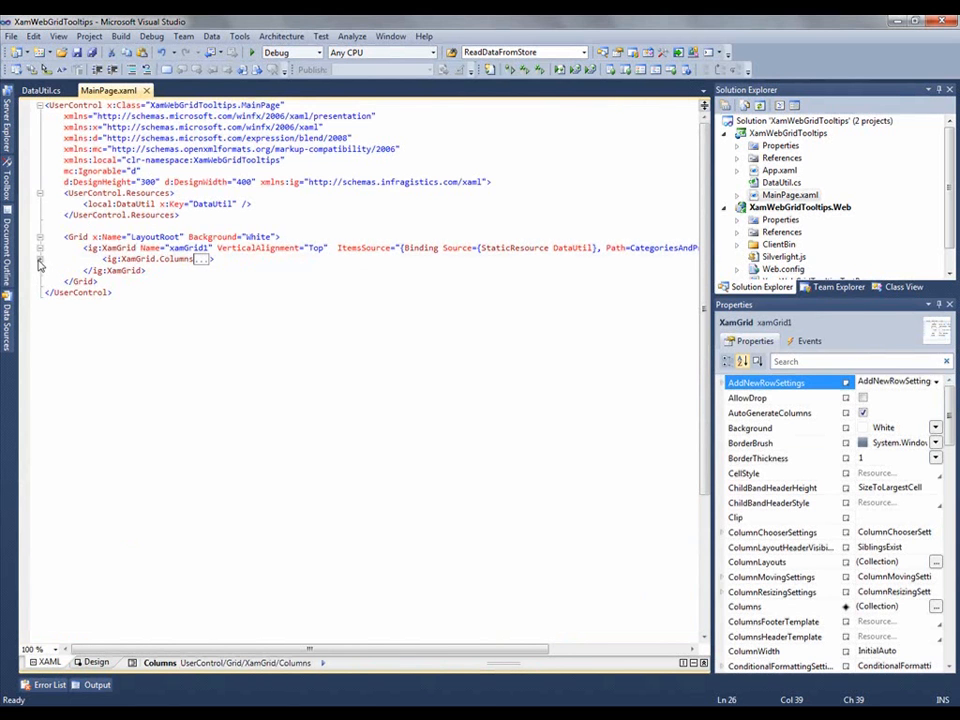
pyautogui.click(40, 258)
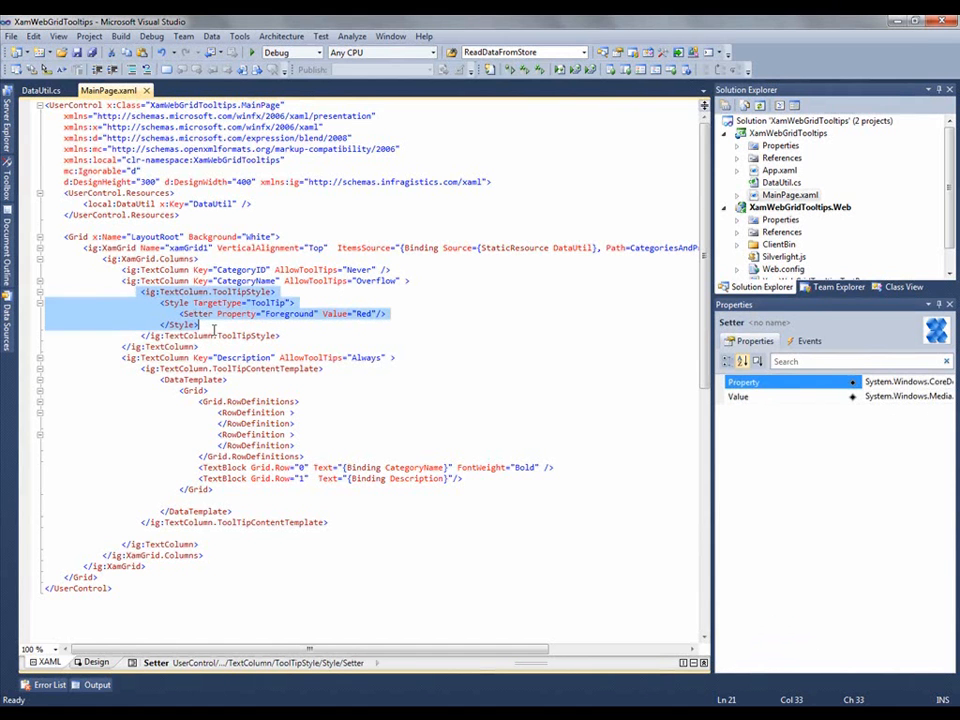
pyautogui.click(210, 335)
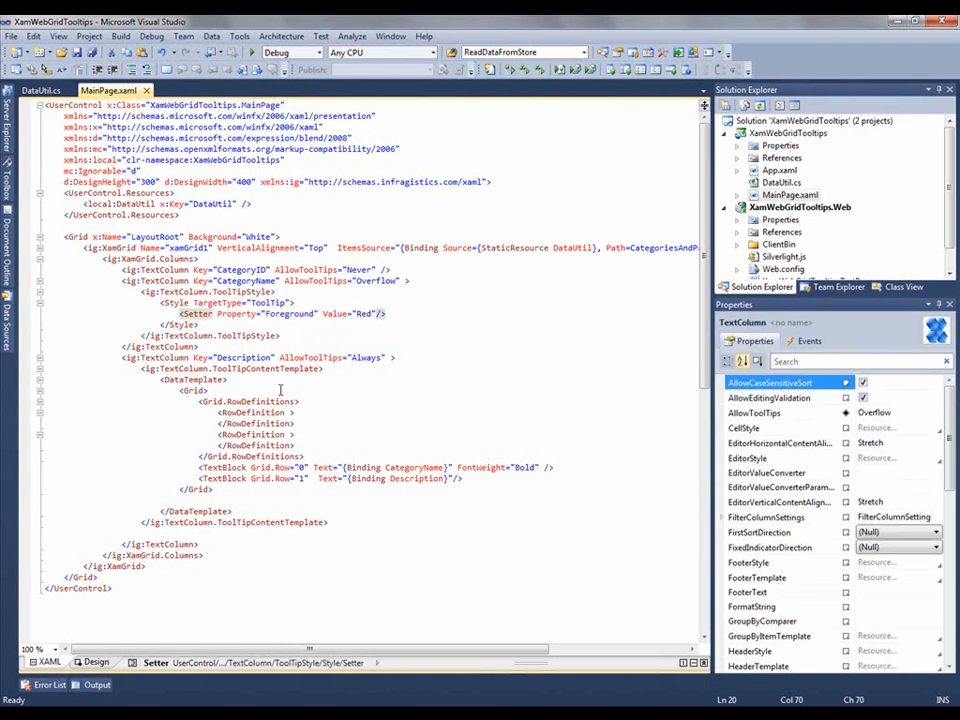
pyautogui.click(207, 390)
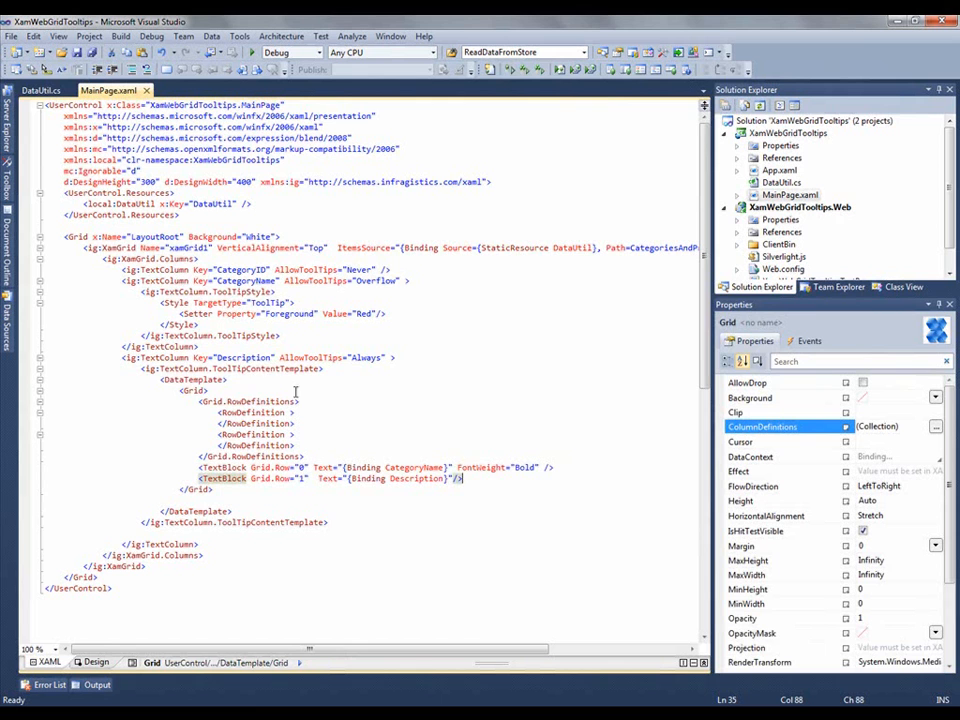
pyautogui.moveTo(230, 357)
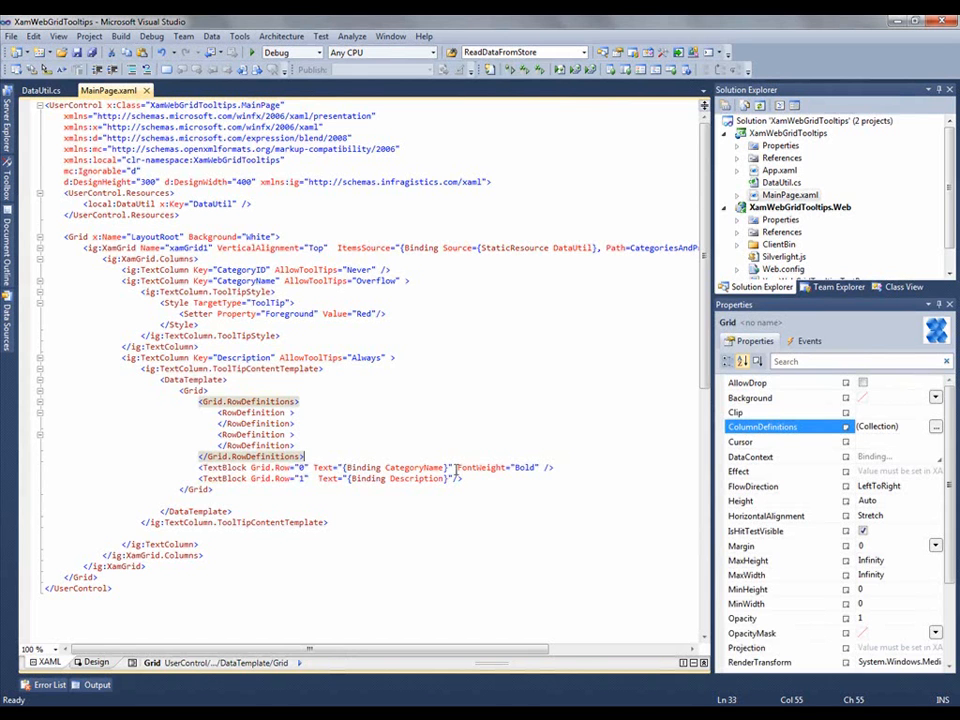
pyautogui.moveTo(475, 467)
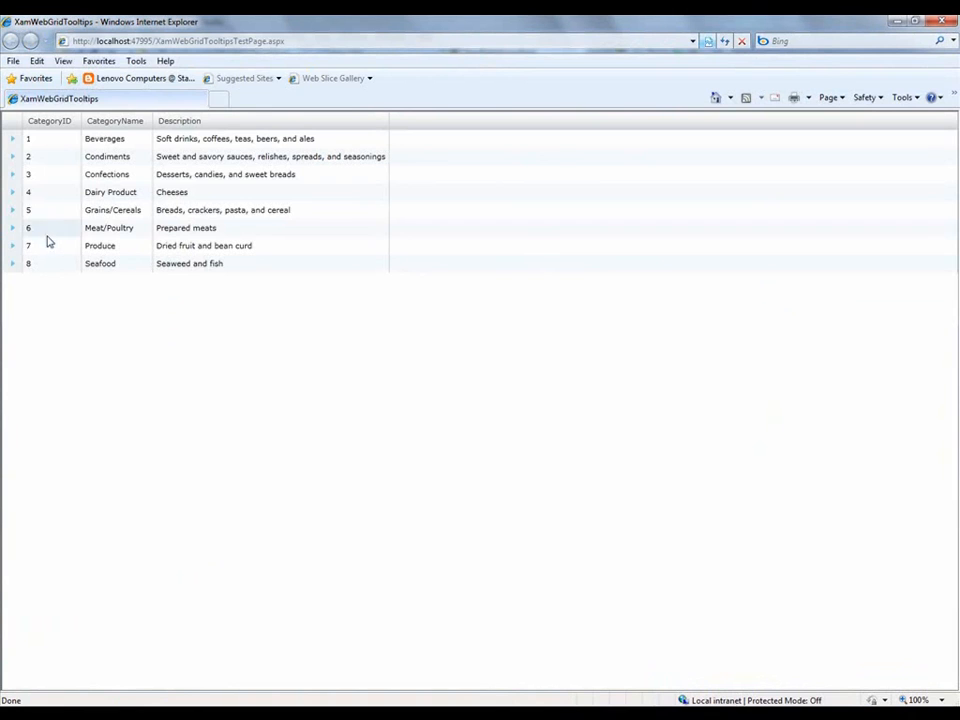
pyautogui.moveTo(51, 152)
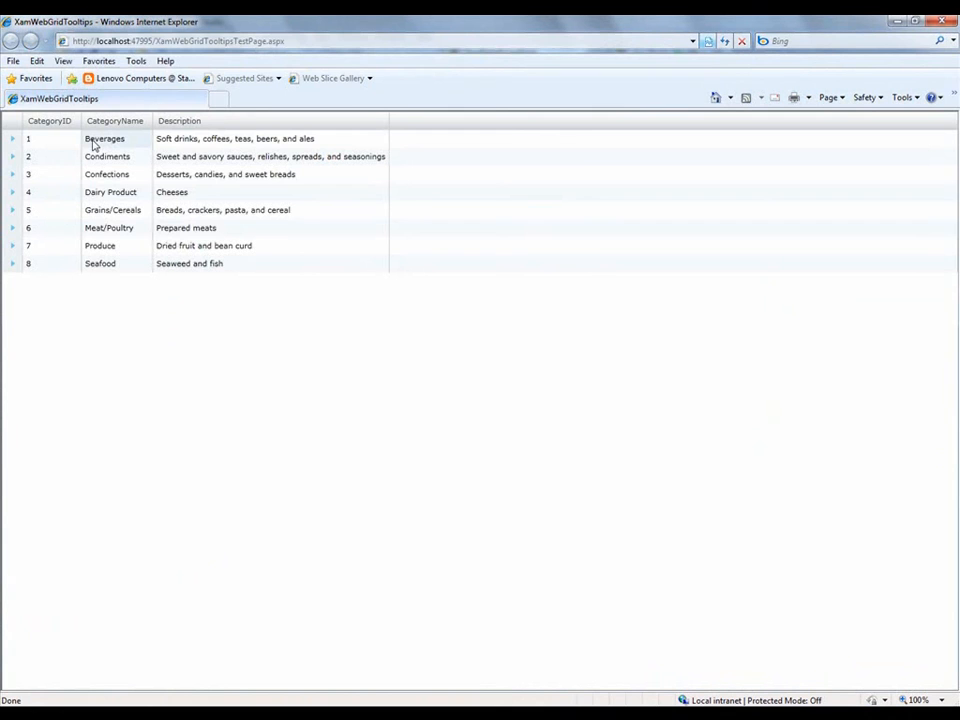
pyautogui.moveTo(115, 139)
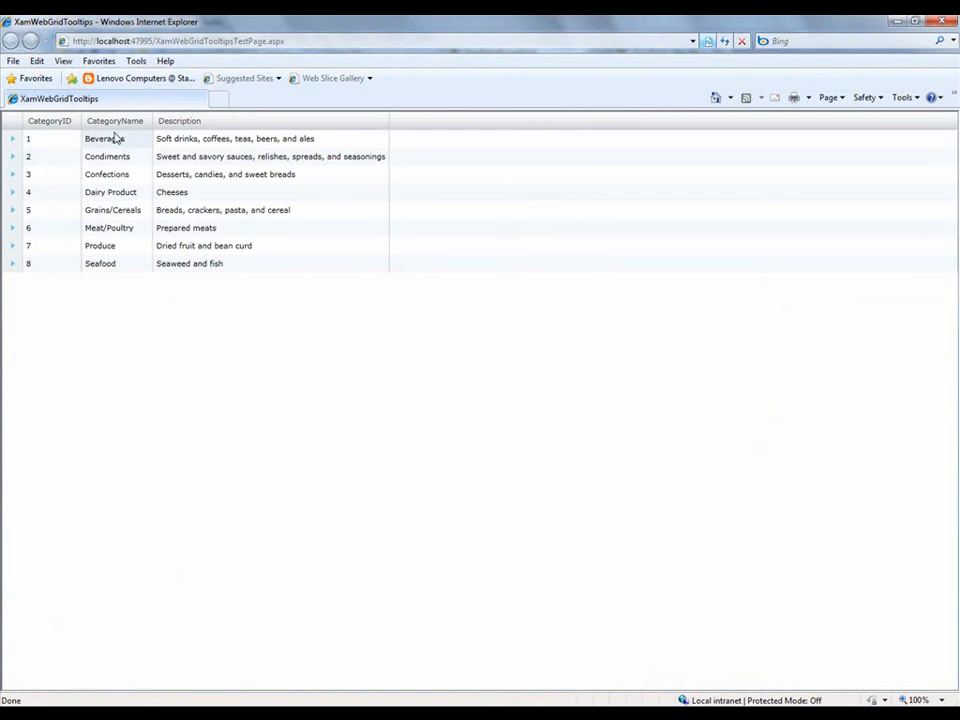
# - Narrow the CategoryName column so names like Dairy Products and Meat/Poultry get cut off
pyautogui.moveTo(152, 120); pyautogui.dragTo(135, 120)
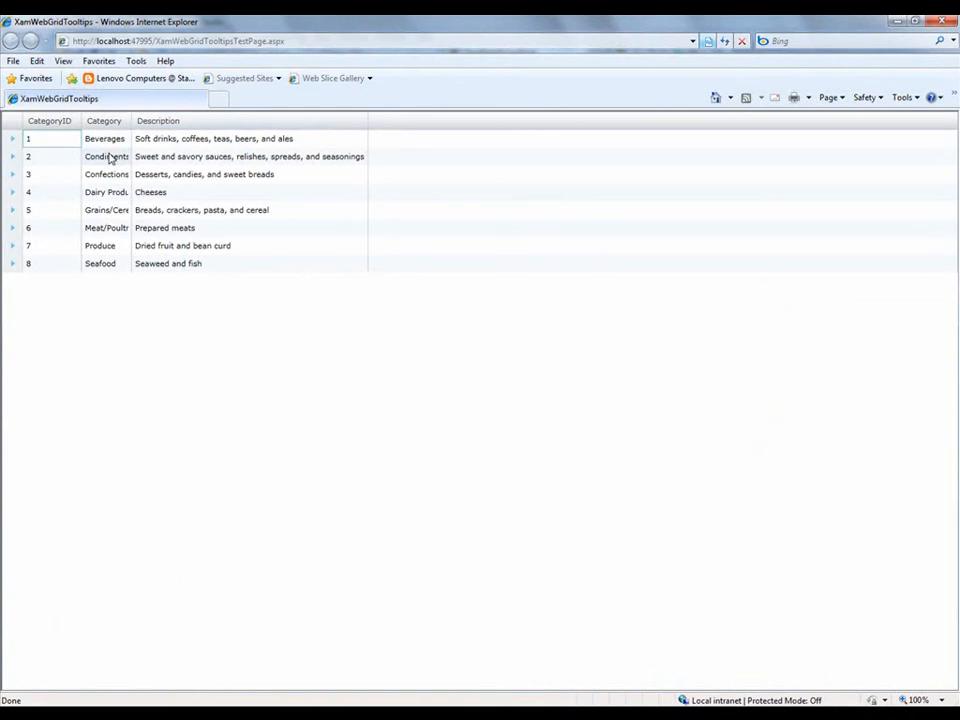
pyautogui.moveTo(105, 156)
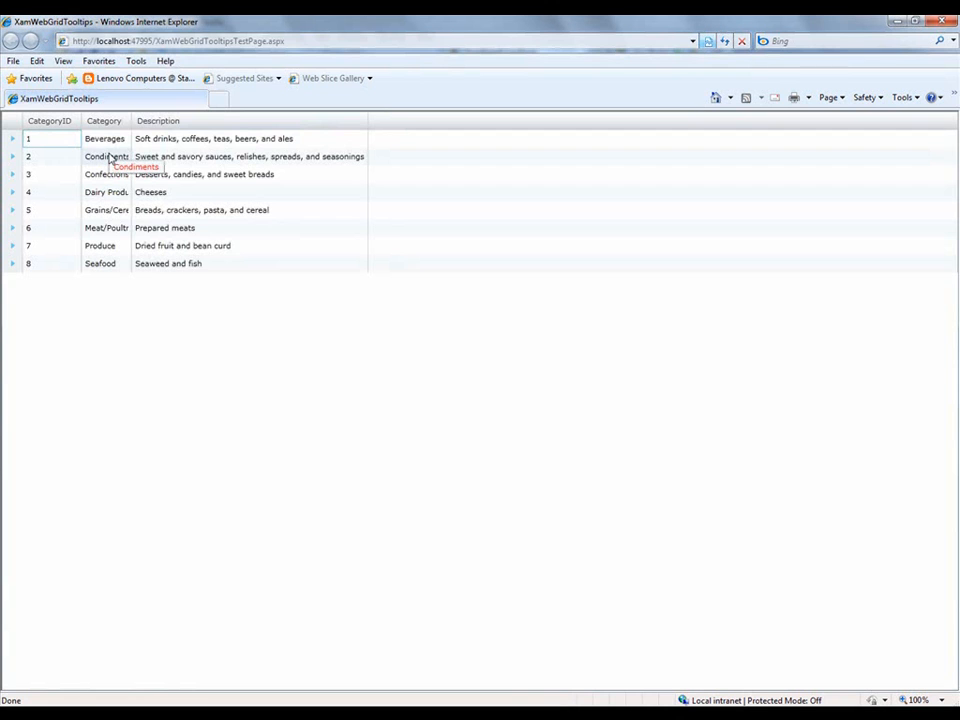
pyautogui.moveTo(105, 138)
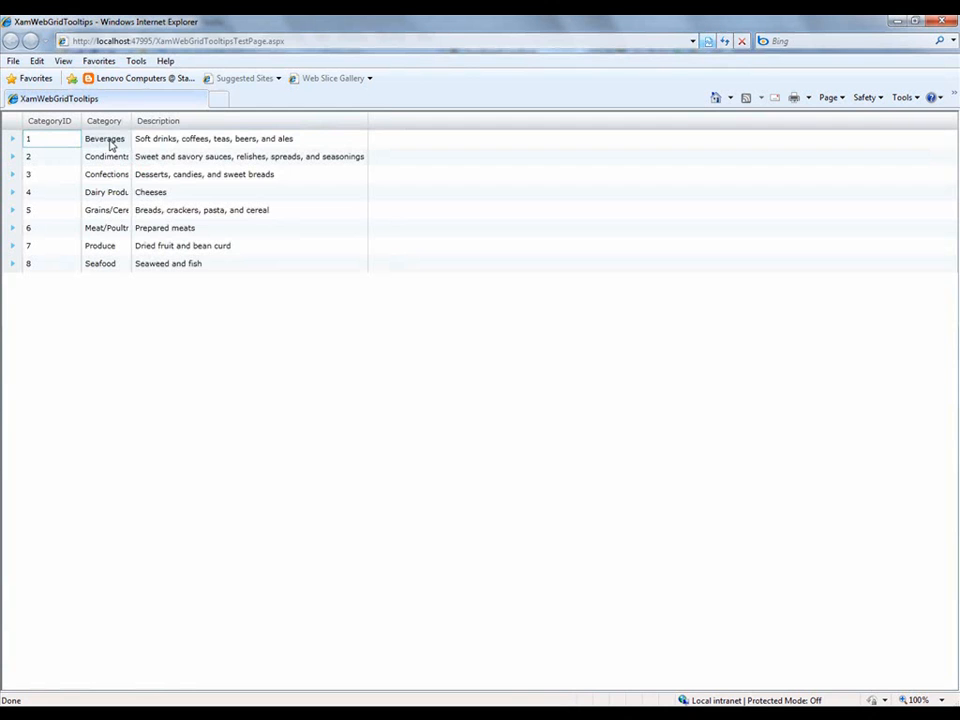
pyautogui.moveTo(147, 150)
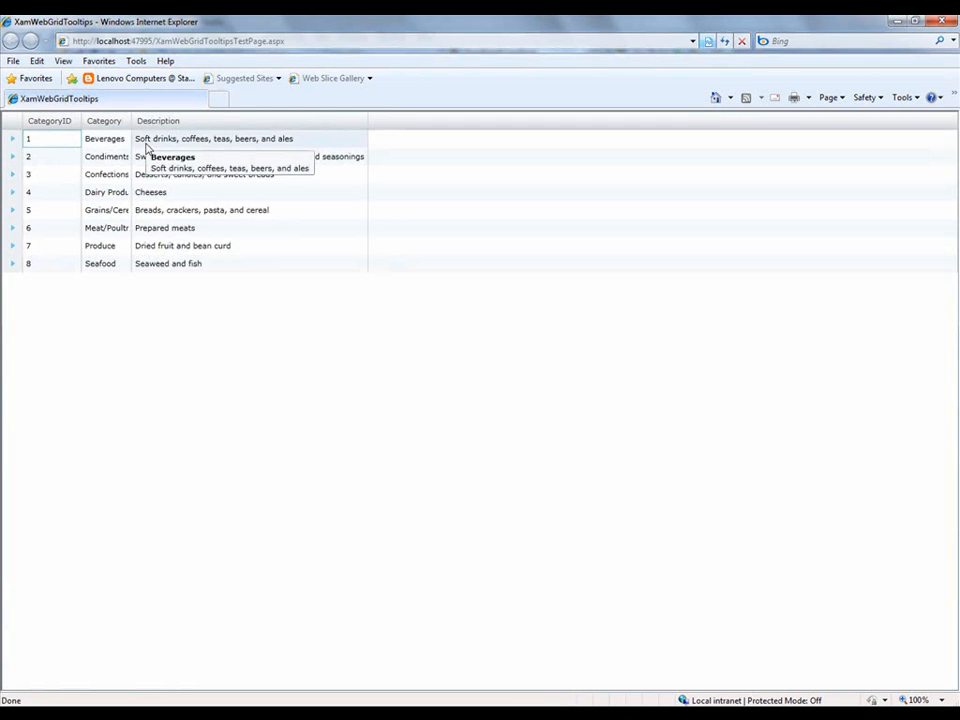
pyautogui.moveTo(171, 148)
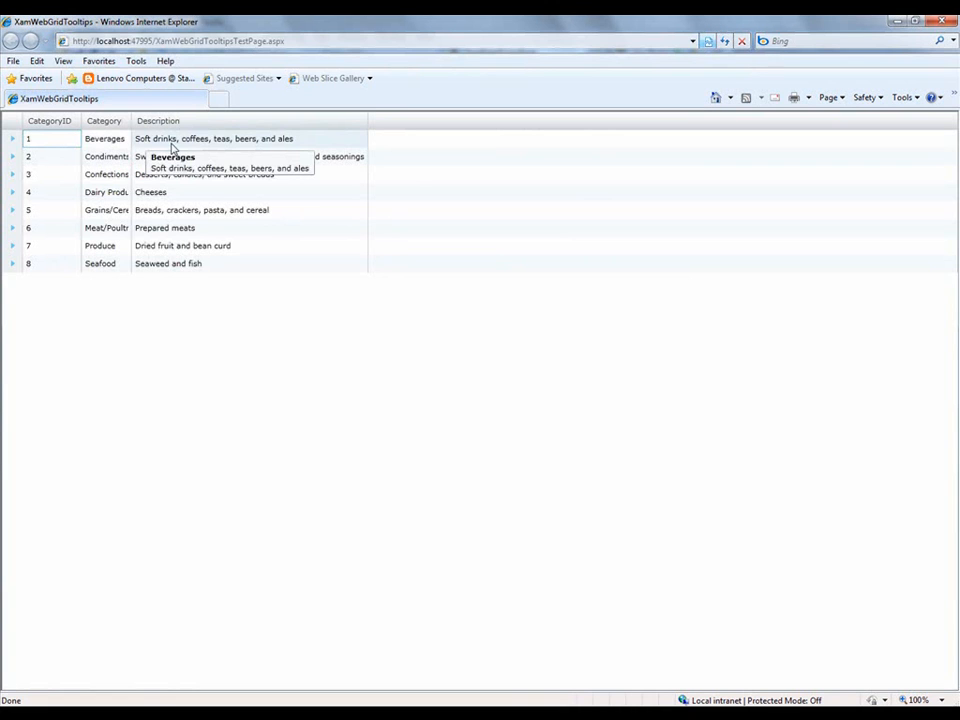
pyautogui.moveTo(170, 159)
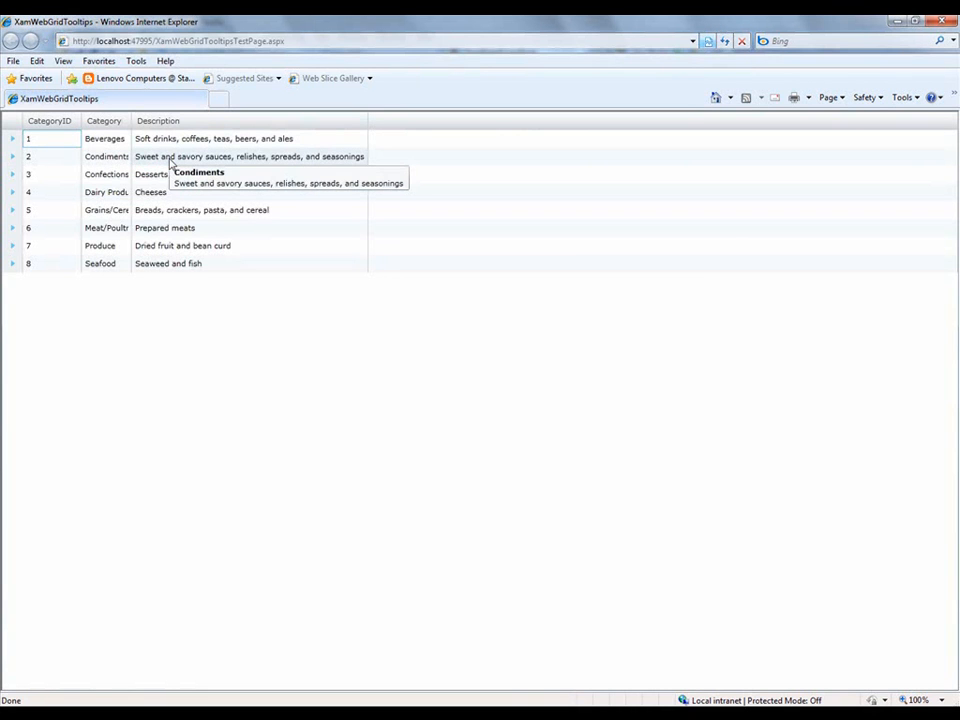
pyautogui.moveTo(150, 210)
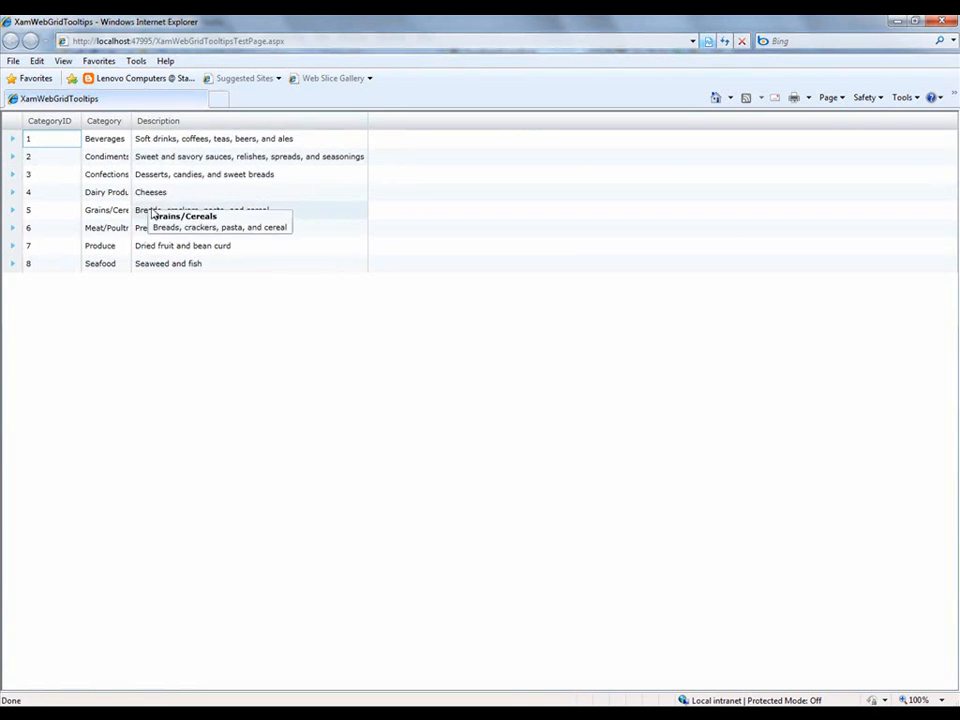
pyautogui.moveTo(188, 145)
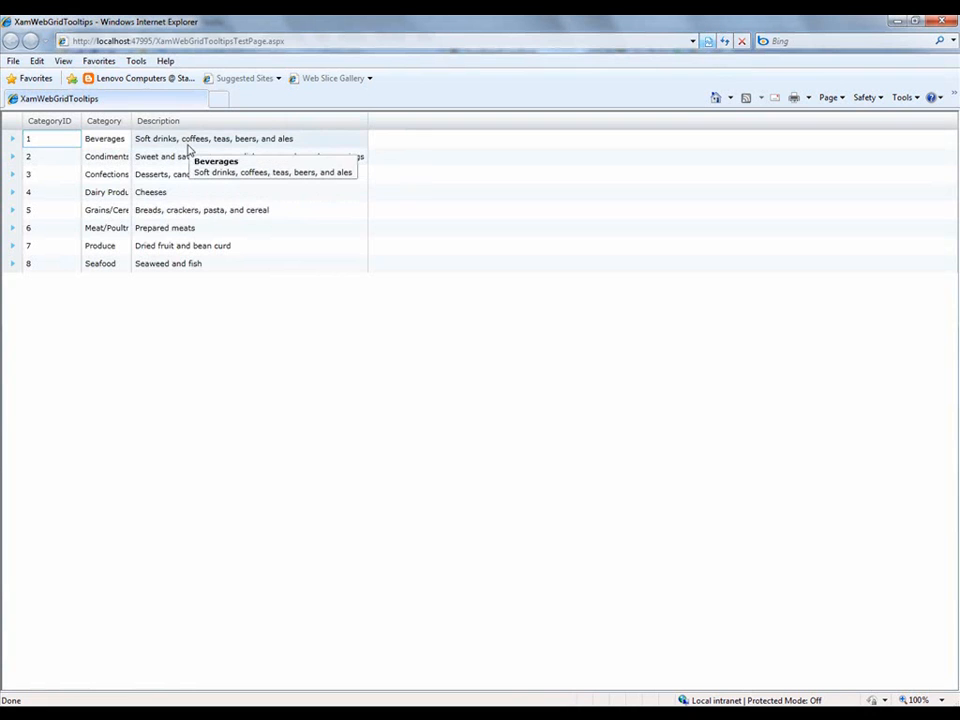